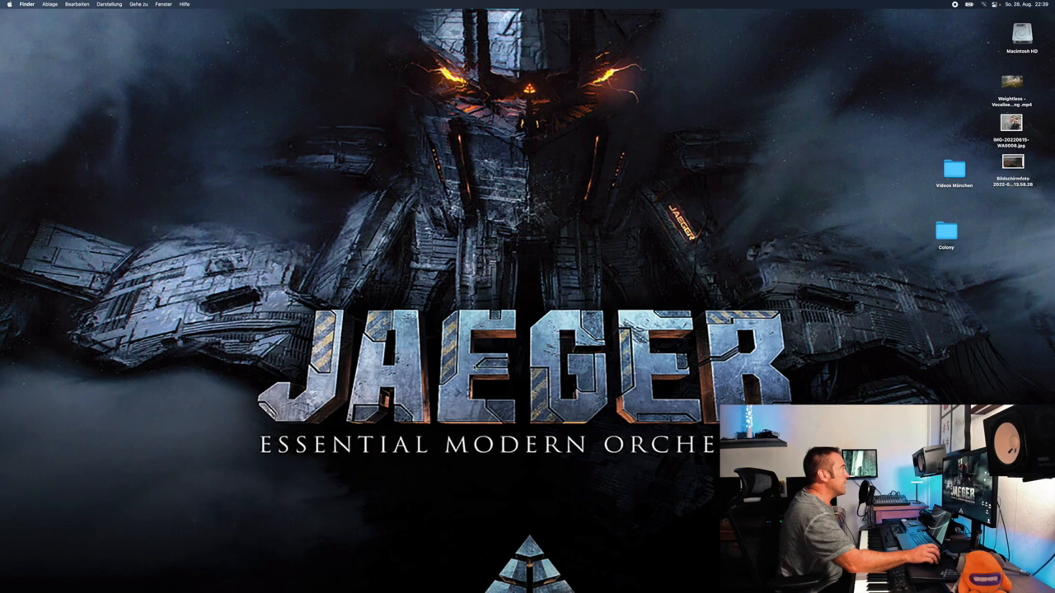
Open the recent Hybrid Starter orchestral project from the Ablage menu.
left_click(56, 4)
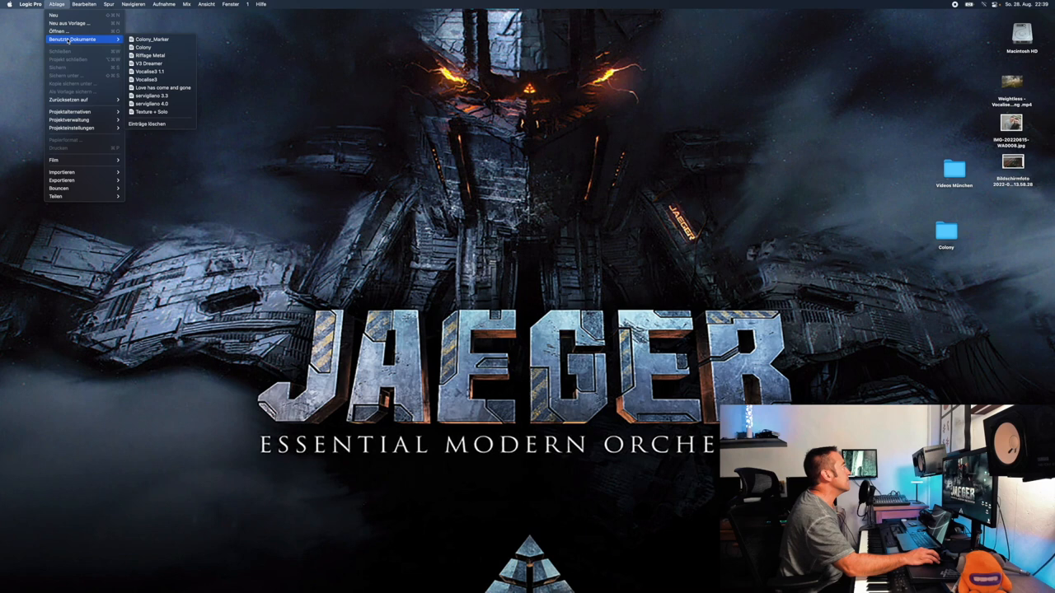
left_click(151, 38)
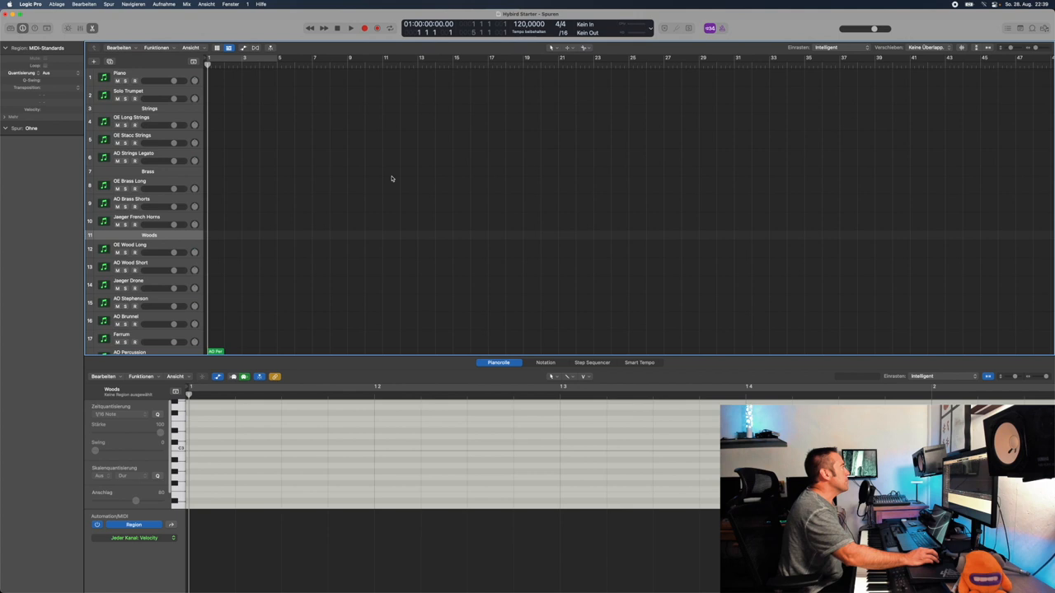
Import the Colony movie onto a film track above the orchestral tracks.
left_click(119, 74)
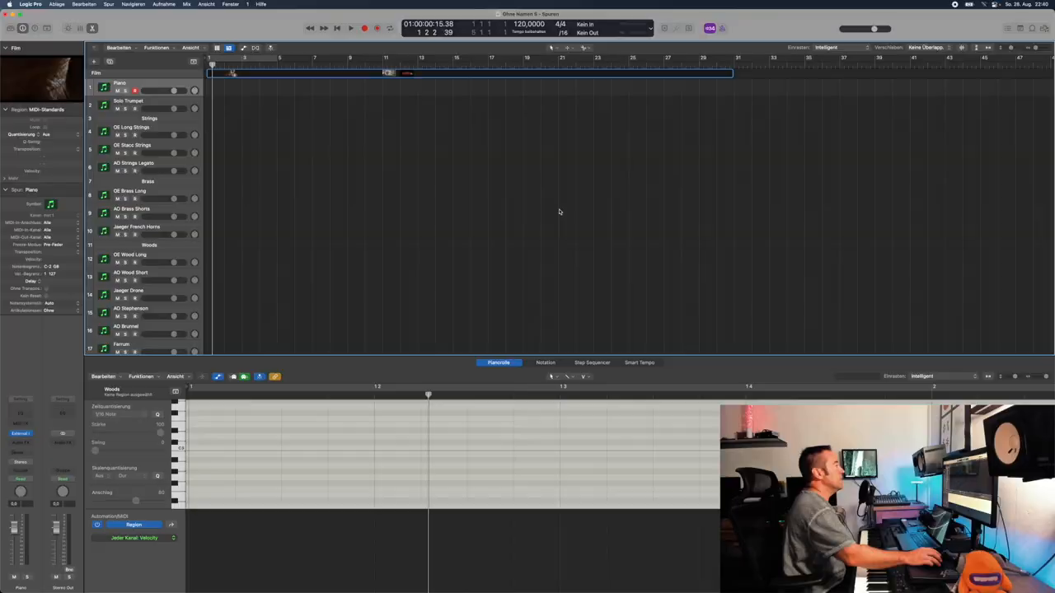
mouse_move(481, 175)
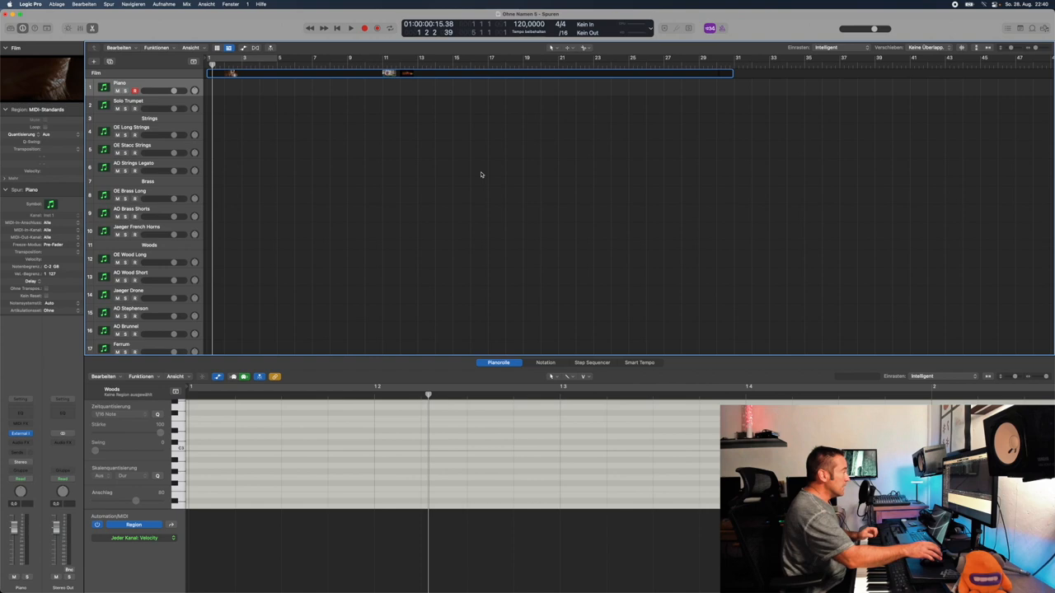